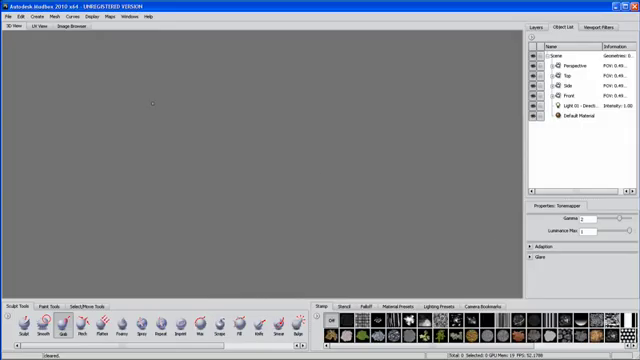
Load the Head_base mesh and add Sculpt Layer 1 in the Layers tab.
{"action": "left_click", "coordinate": [17, 16]}
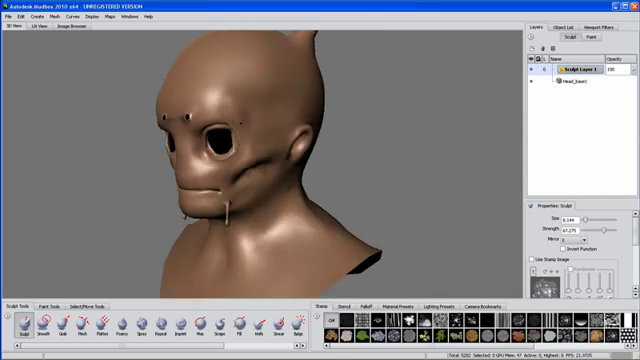
{"action": "mouse_move", "coordinate": [263, 127]}
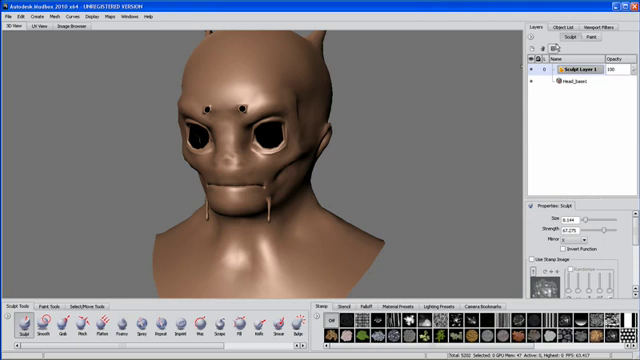
Switch to the Side camera and enable the side1 image plane.
{"action": "left_click", "coordinate": [563, 29]}
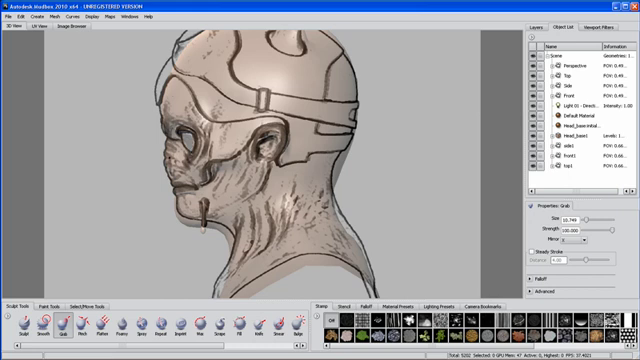
{"action": "mouse_move", "coordinate": [170, 90]}
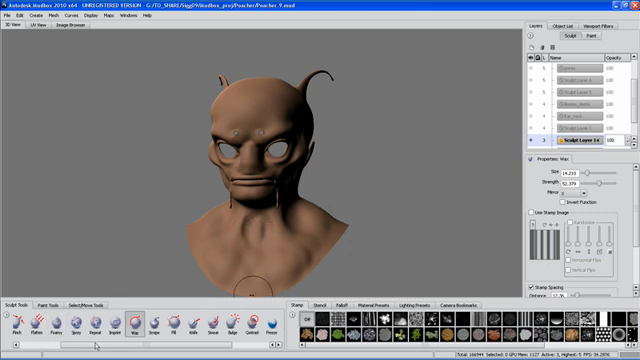
Select the Wax tool with Use Stamp Image and the striped stamp.
{"action": "left_click", "coordinate": [48, 317]}
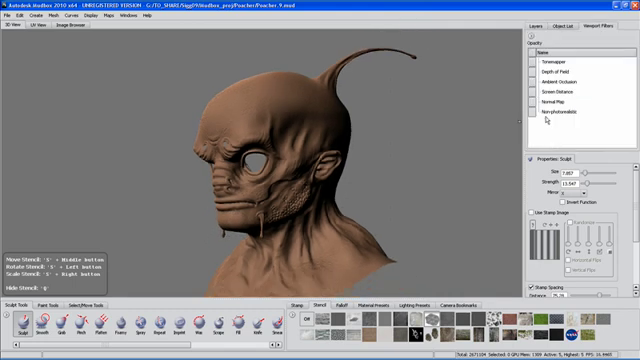
Preview the head with the Normal Map filter, then switch to Ambient Occlusion.
{"action": "left_click", "coordinate": [550, 100]}
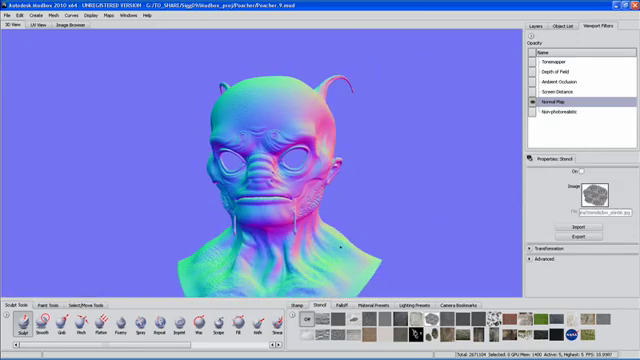
{"action": "left_click", "coordinate": [552, 87]}
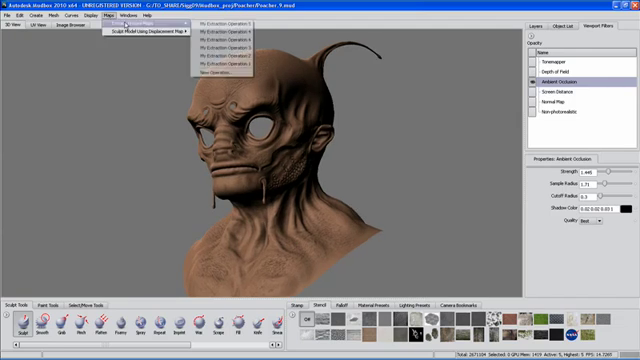
Start a new extraction operation with Ambient Occlusion Map ticked.
{"action": "left_click", "coordinate": [216, 68]}
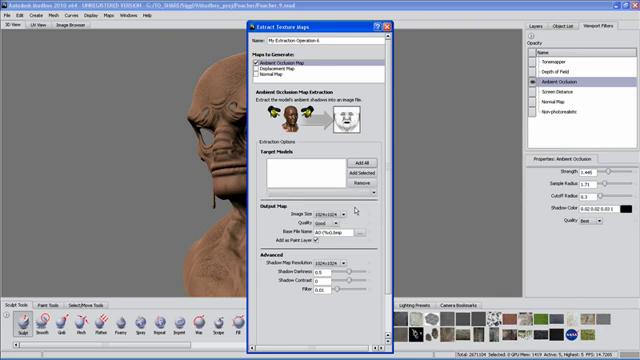
{"action": "mouse_move", "coordinate": [355, 256]}
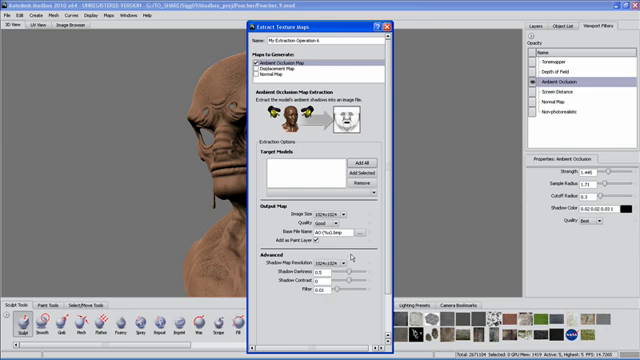